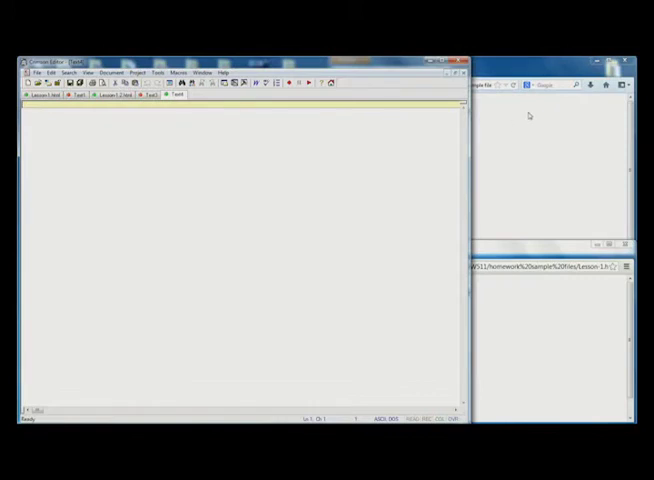
pyautogui.moveTo(527, 333)
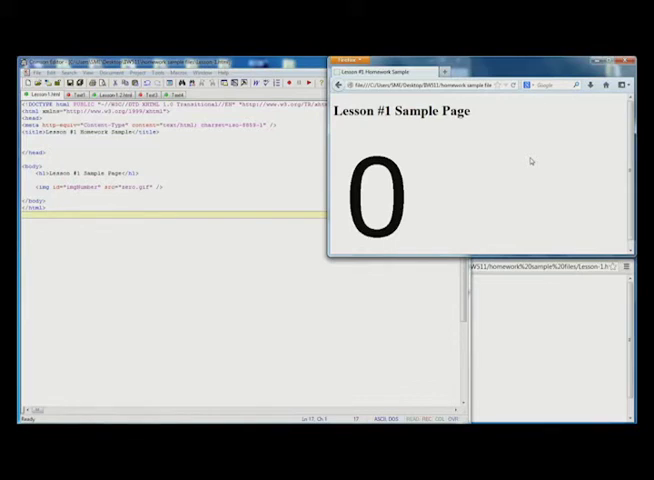
pyautogui.moveTo(380, 212)
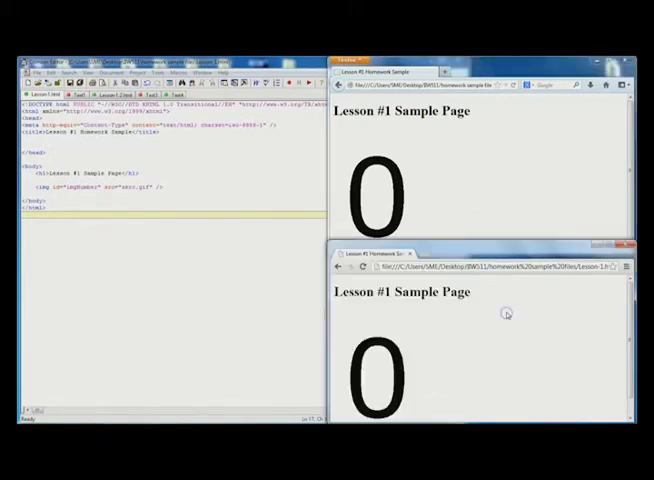
pyautogui.moveTo(464, 211)
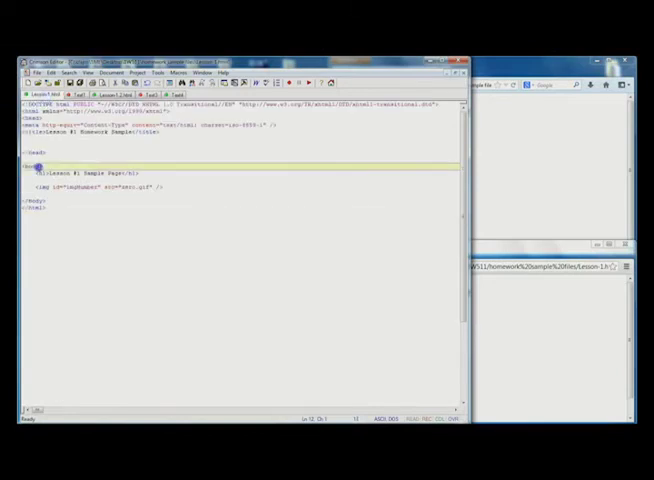
# Add onload="alert('The page is fully loaded!')" to the body tag.
pyautogui.write('onload="alert(\'The page is fully loaded!\')"')
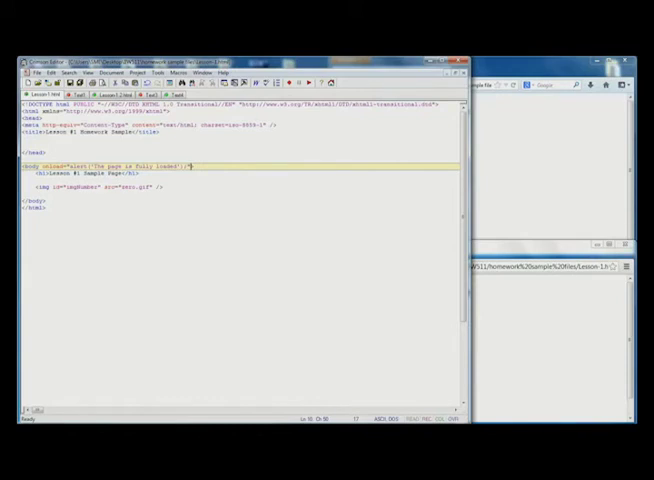
pyautogui.moveTo(119, 344)
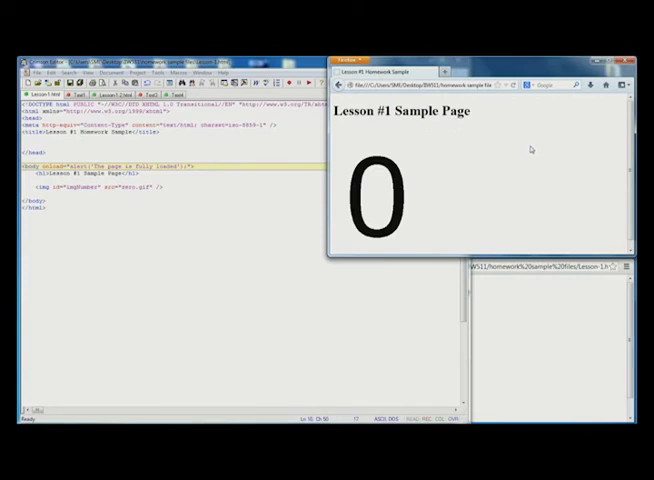
pyautogui.moveTo(531, 149)
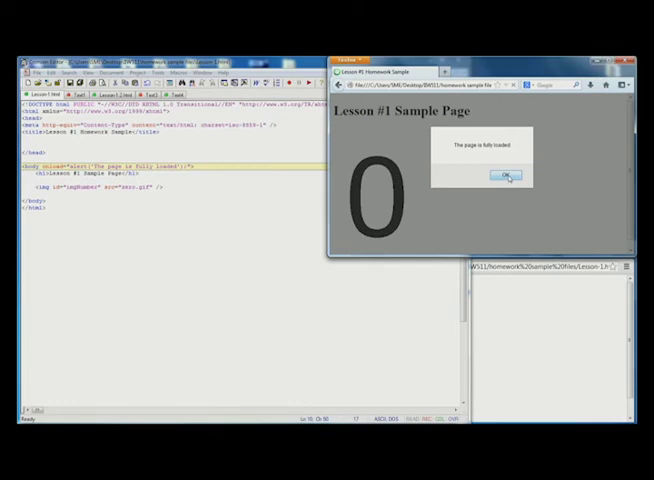
# Dismiss Firefox's 'The page is fully loaded!' alert after reloading Lesson1.html.
pyautogui.click(508, 176)
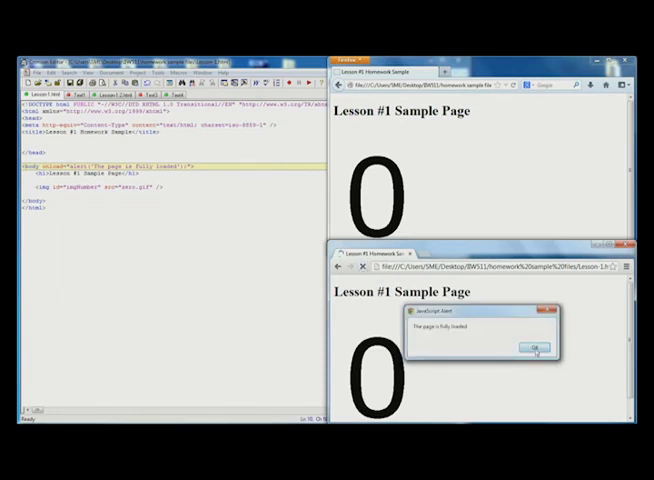
# Dismiss Chrome's 'The page is fully loaded!' JavaScript alert after reloading.
pyautogui.click(533, 347)
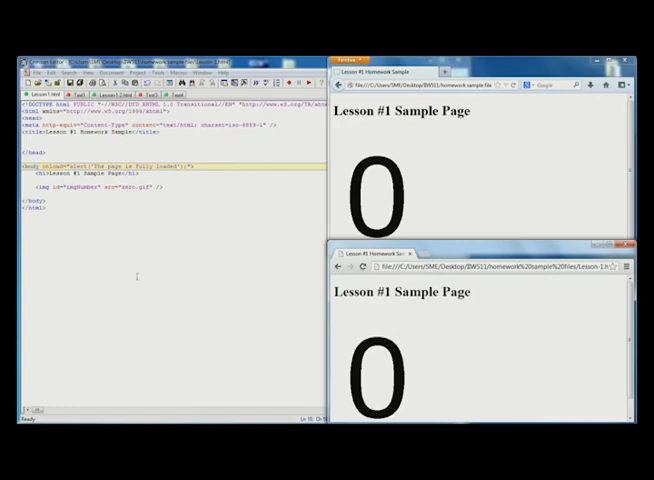